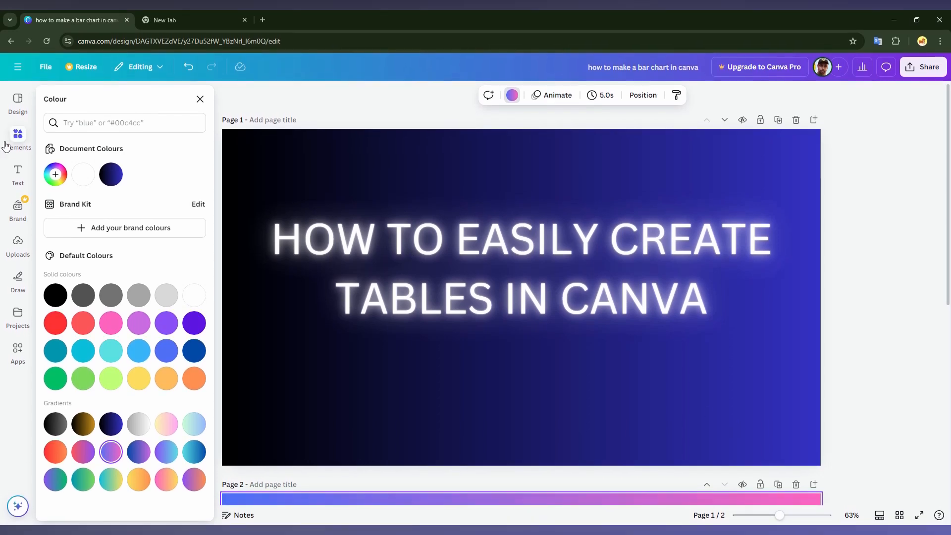
# Rerun the recent 'table' element search and bring page 2 into view
pyautogui.click(18, 138)
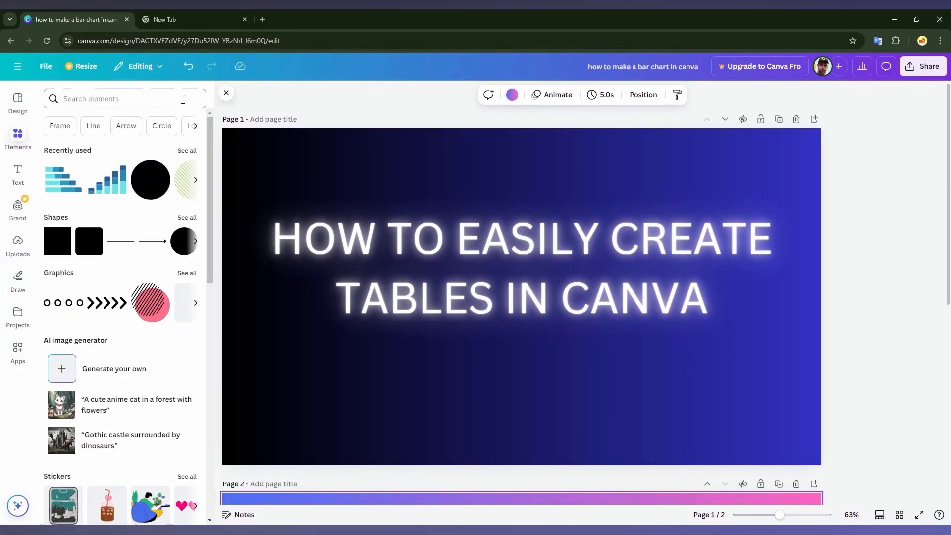
pyautogui.click(121, 98)
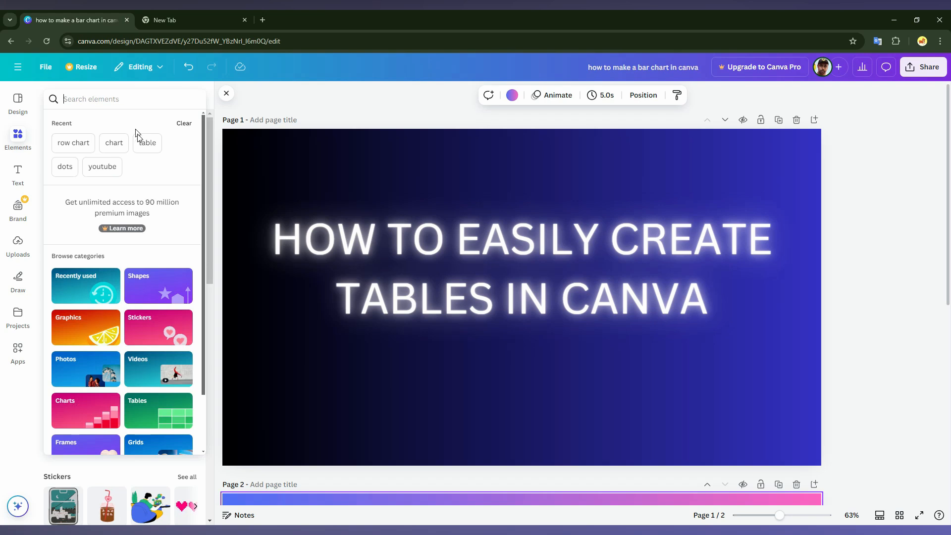
pyautogui.click(146, 143)
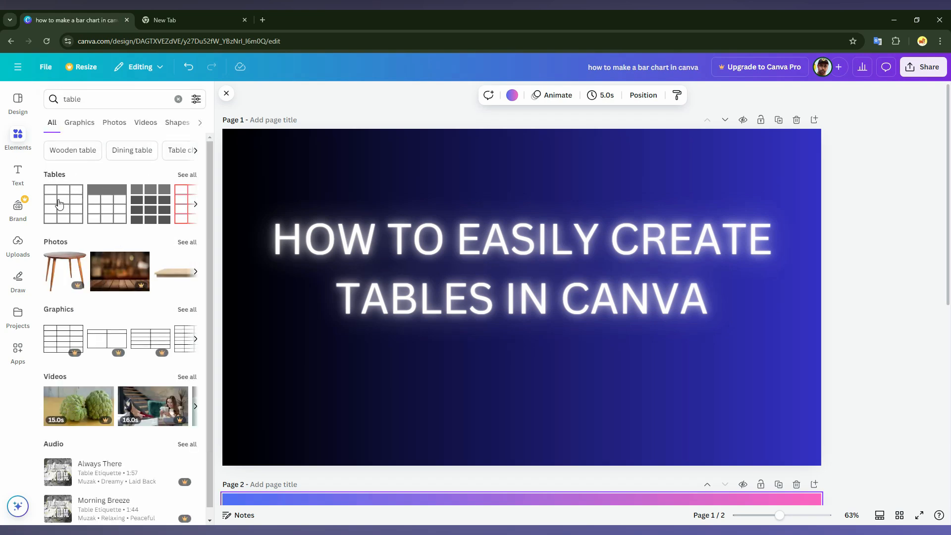
pyautogui.scroll(-3)
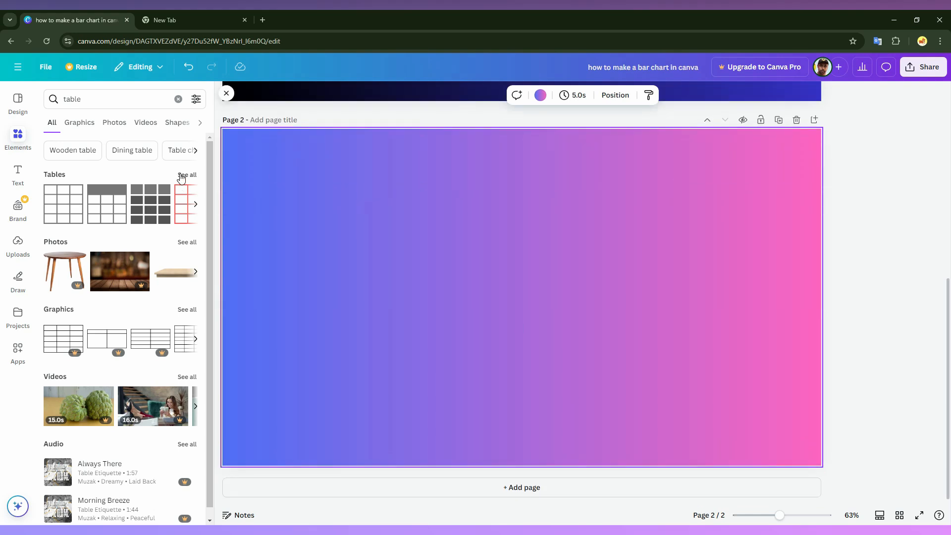
# Insert the first plain table design (four rows, three columns) onto page 2
pyautogui.click(187, 175)
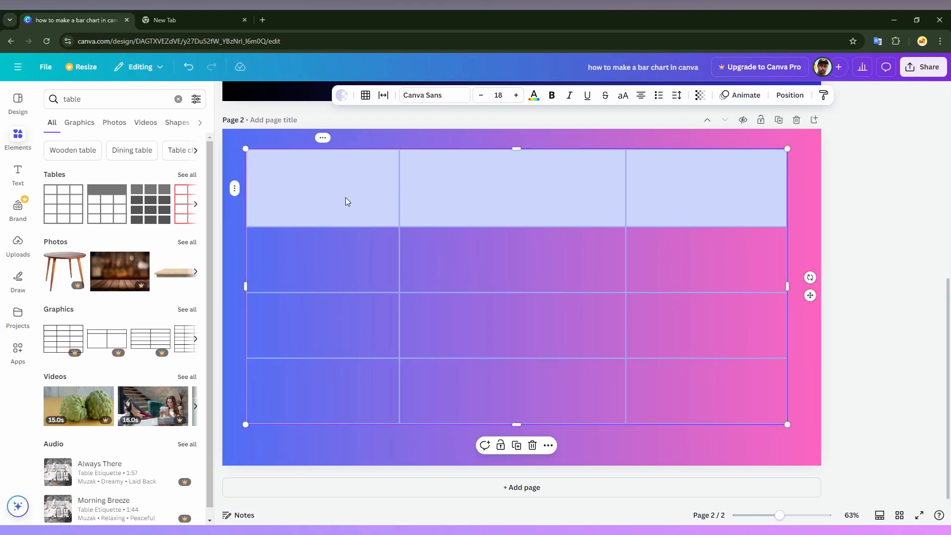
# Clear the cell fill so the gradient shows, and fill the top row black
pyautogui.click(341, 95)
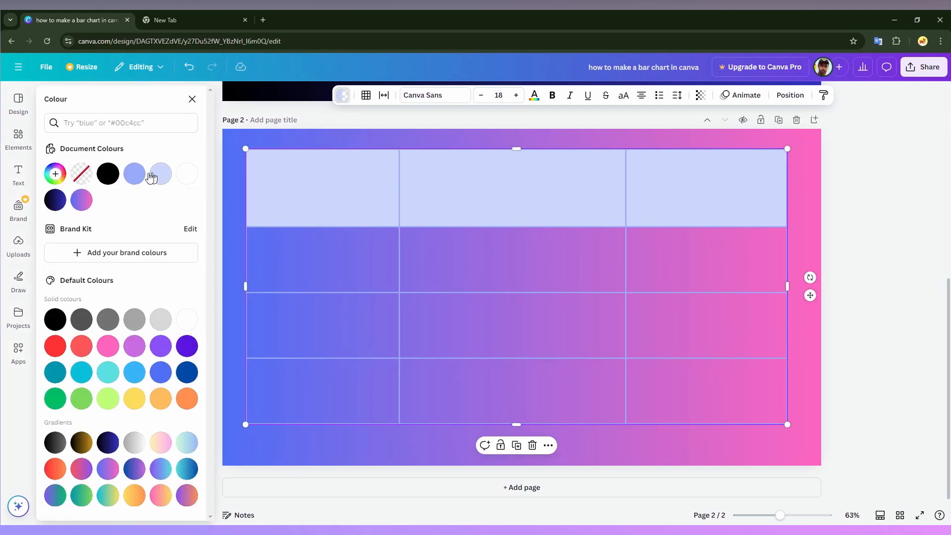
pyautogui.click(107, 174)
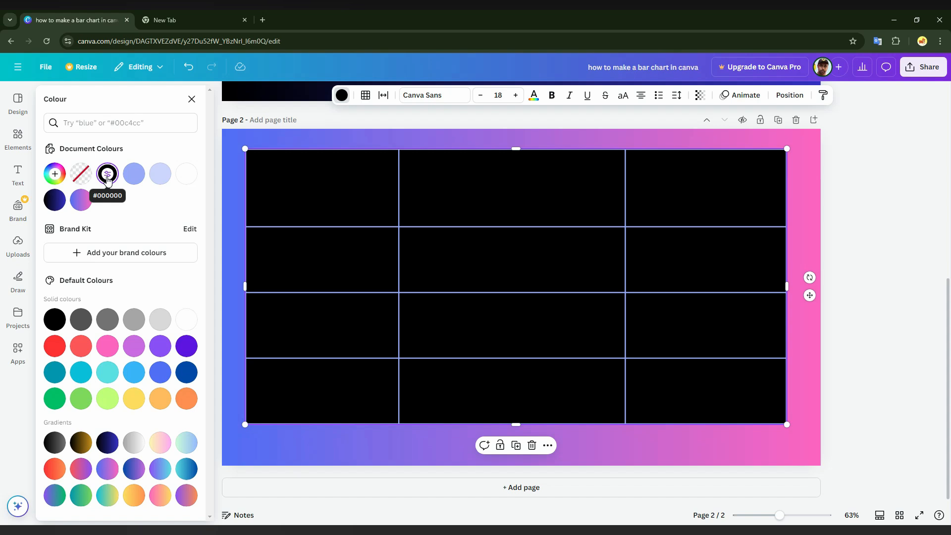
pyautogui.click(80, 174)
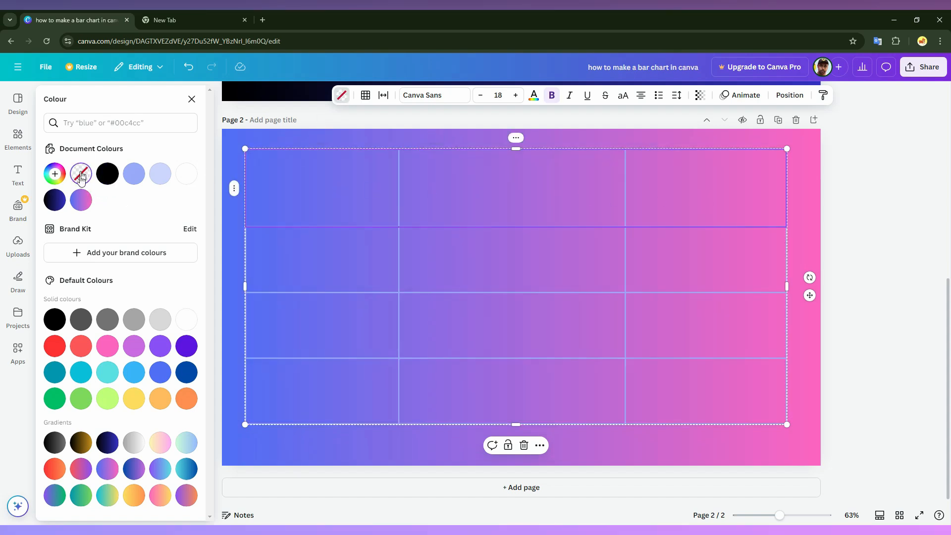
pyautogui.click(107, 174)
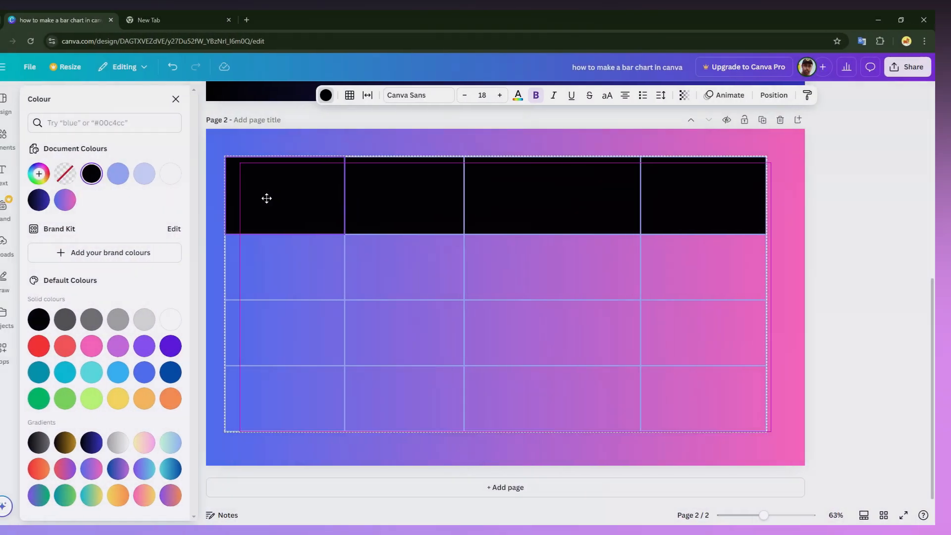
# Apply a navy-to-blue gradient to the header row and black-to-gold to the first column
pyautogui.click(8, 142)
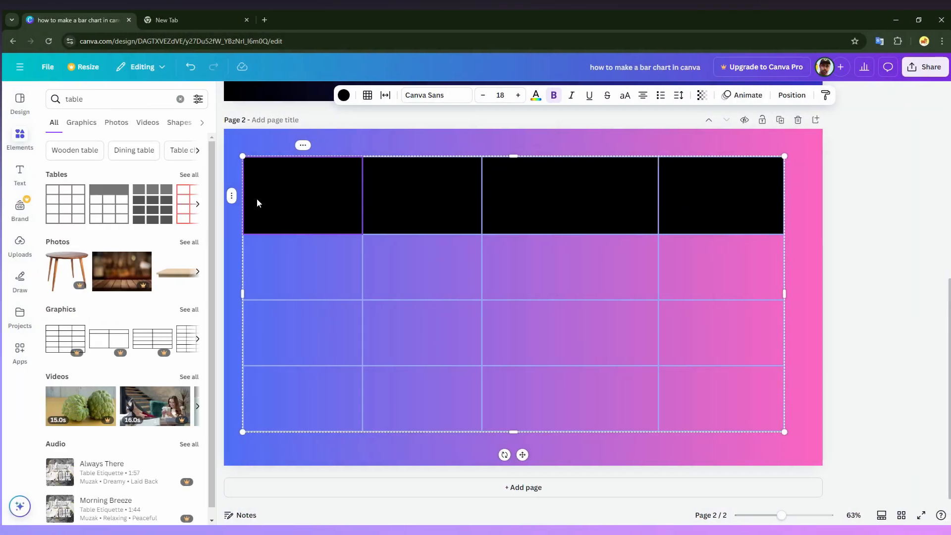
pyautogui.click(342, 95)
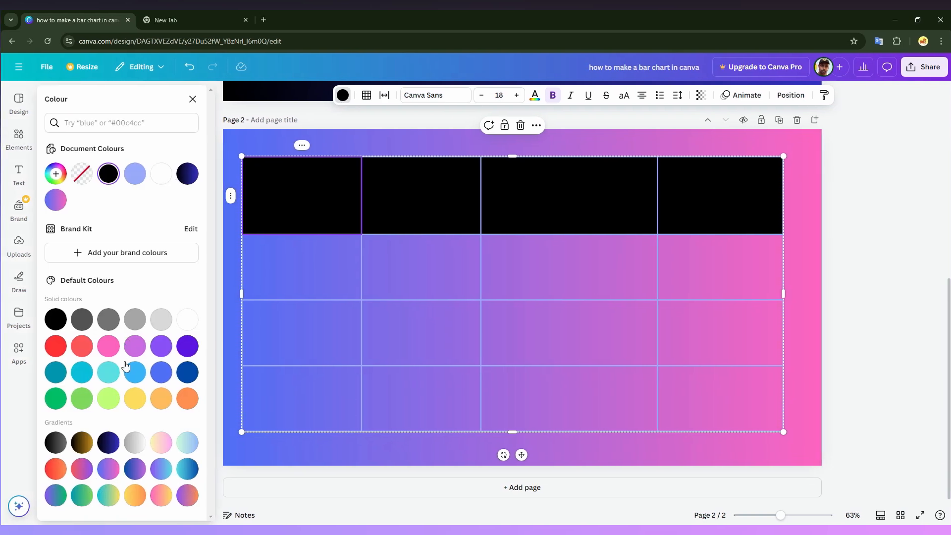
pyautogui.click(107, 468)
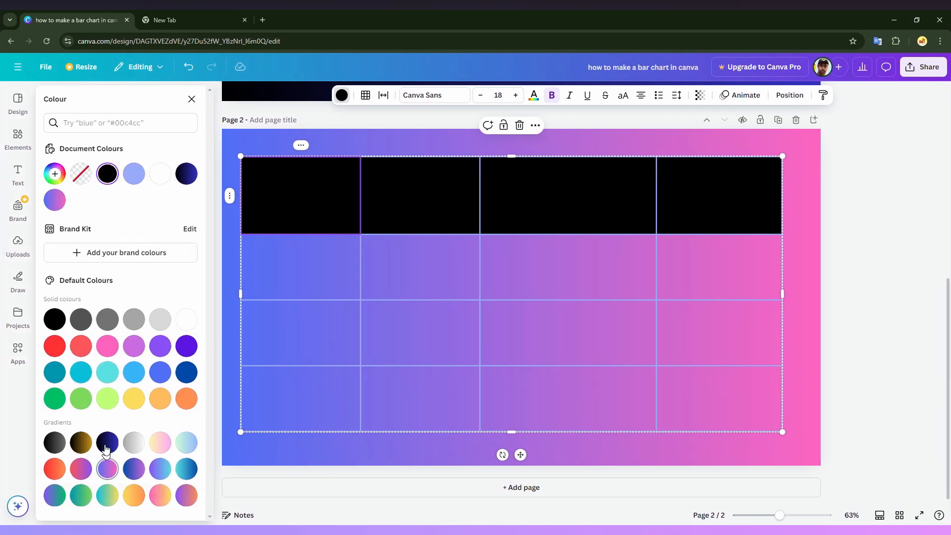
pyautogui.click(53, 319)
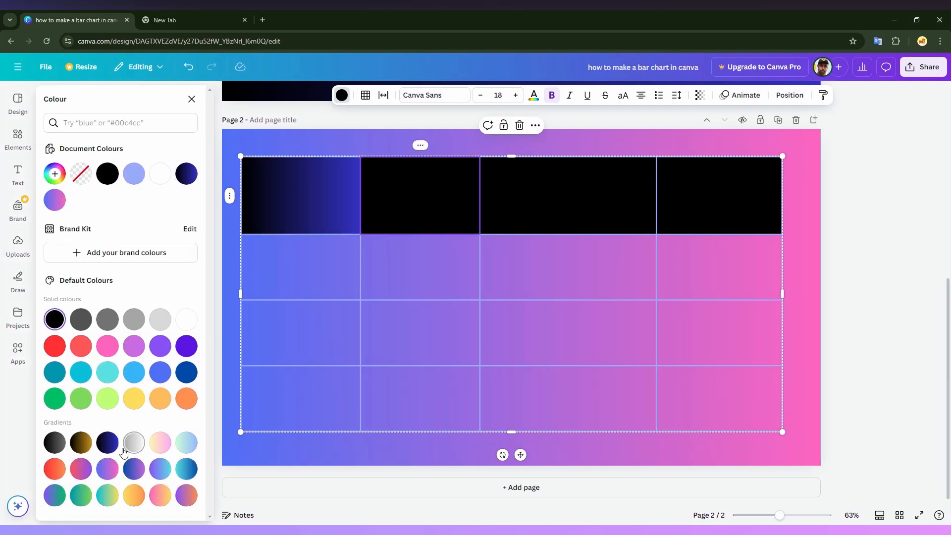
pyautogui.click(106, 442)
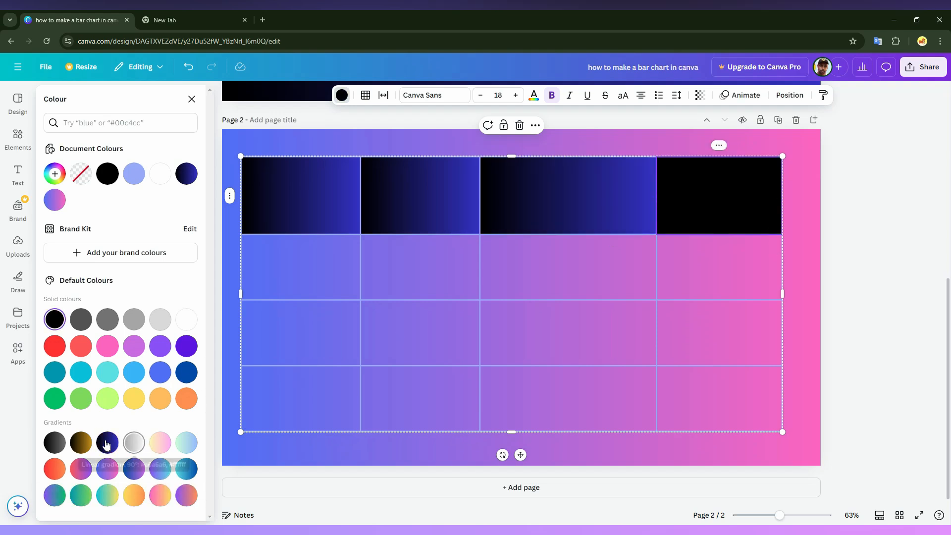
pyautogui.click(107, 442)
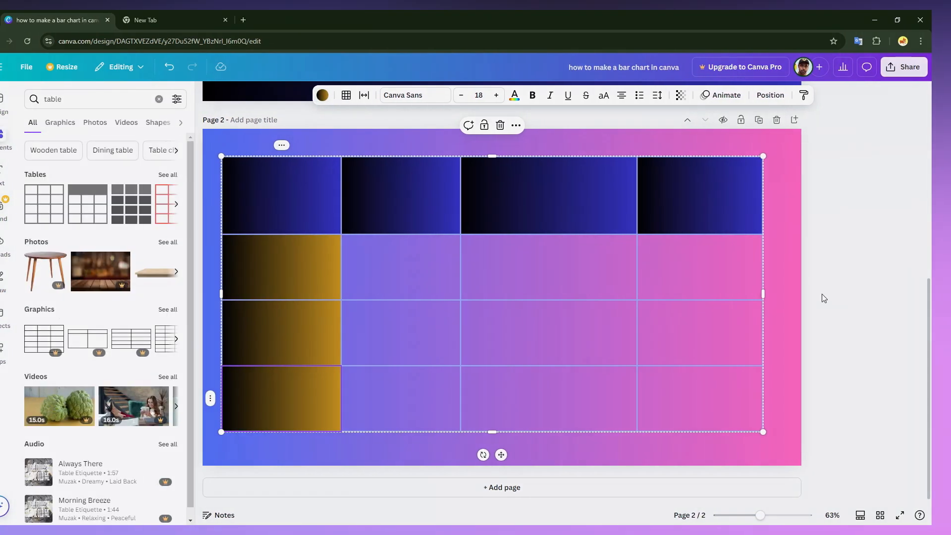
# Fill the inner cells white and type the numbers into them
pyautogui.click(322, 94)
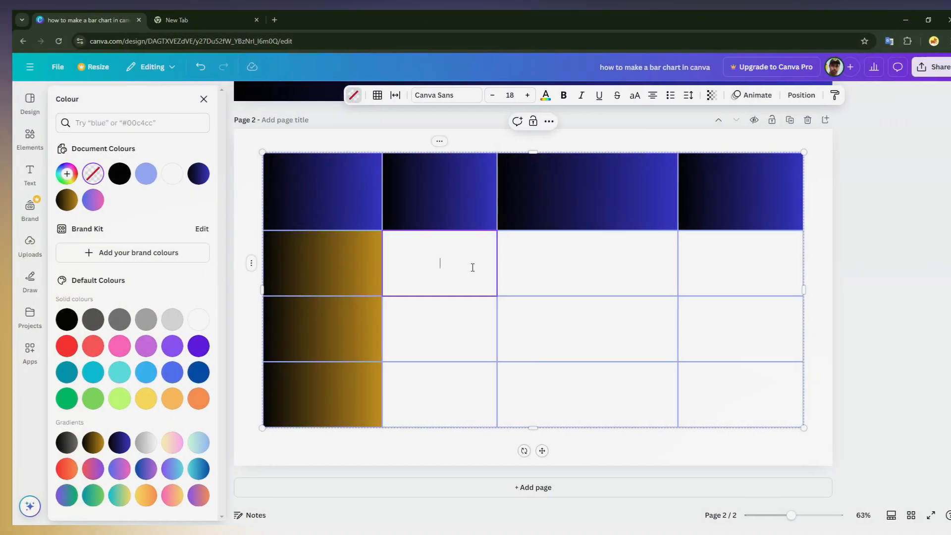
pyautogui.write('1')
pyautogui.click(587, 263)
pyautogui.write('2')
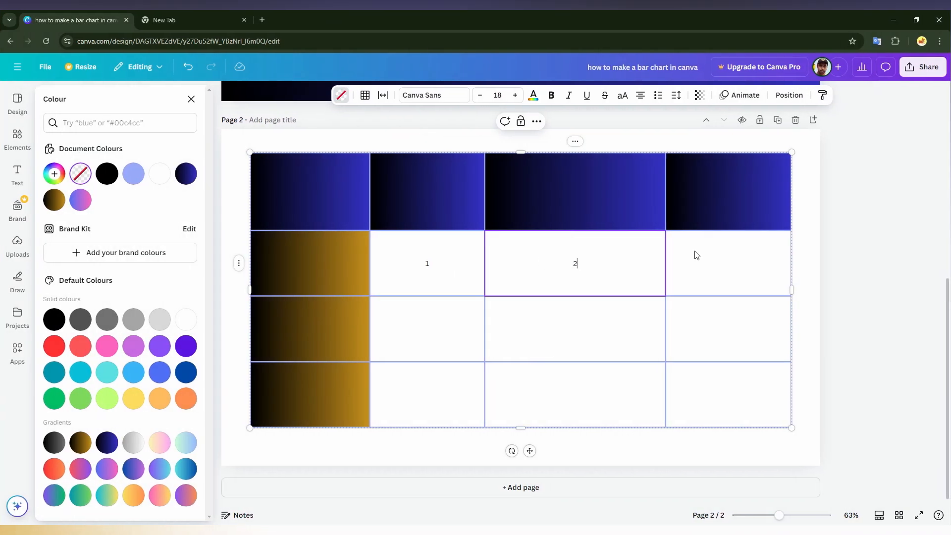
pyautogui.write('3')
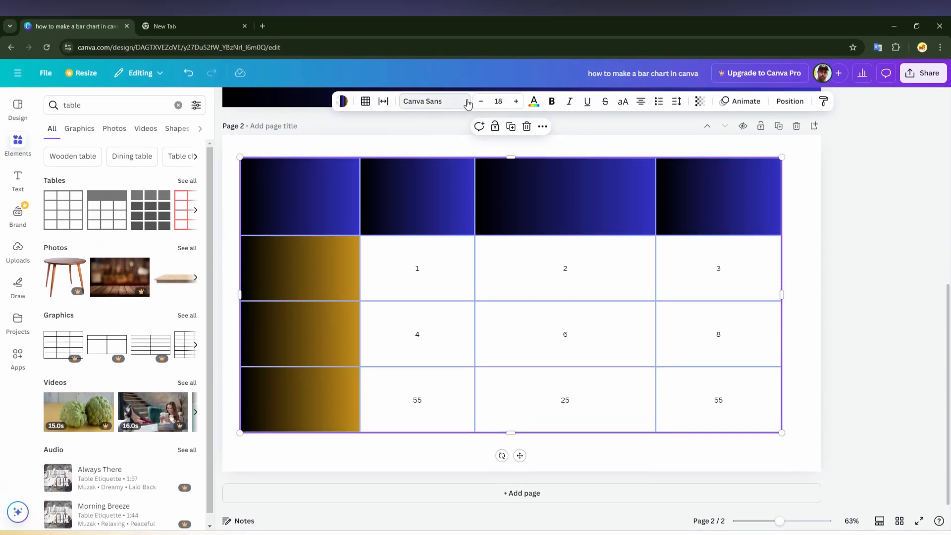
# Set the table text to League Spartan and enlarge it to size 30
pyautogui.click(423, 101)
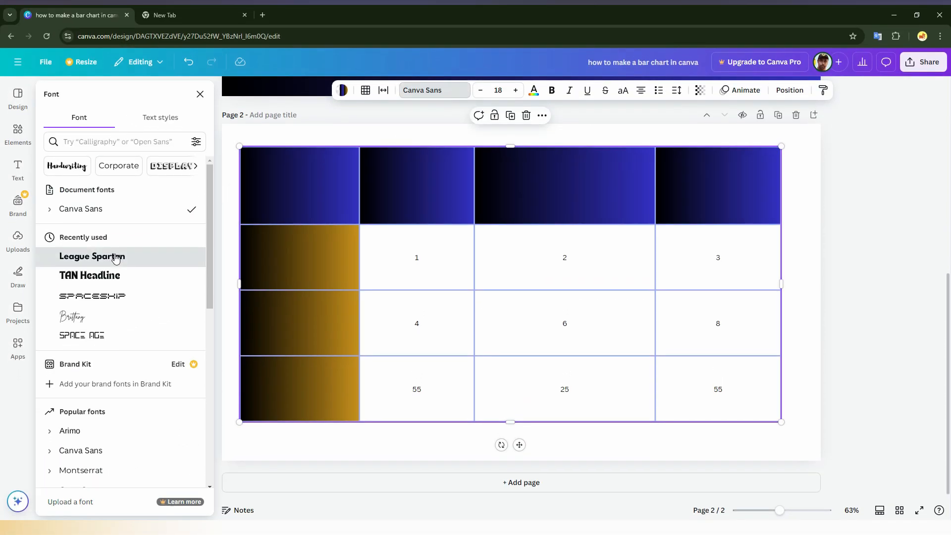
pyautogui.click(91, 256)
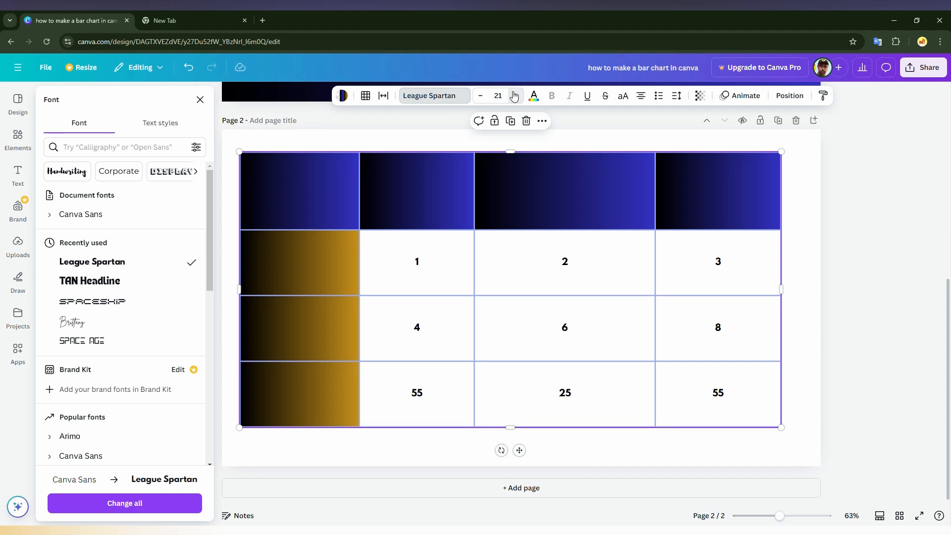
pyautogui.click(513, 95)
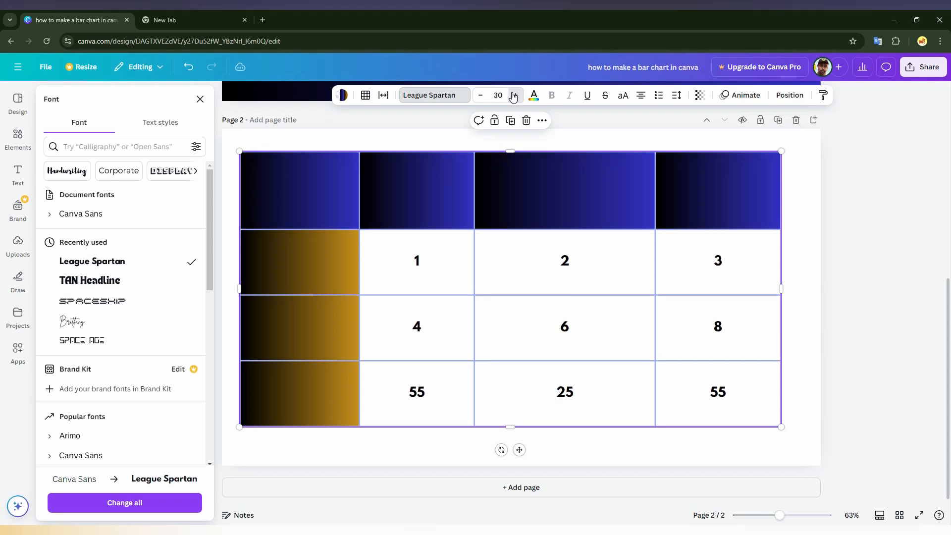